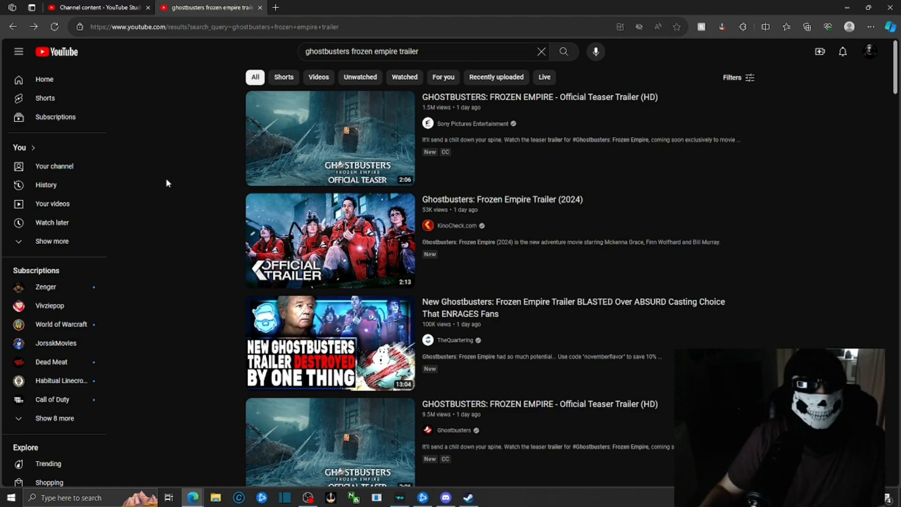
Start a Google search for Ghostbusters: Afterlife in a new tab, correcting a typo
left_click(274, 8)
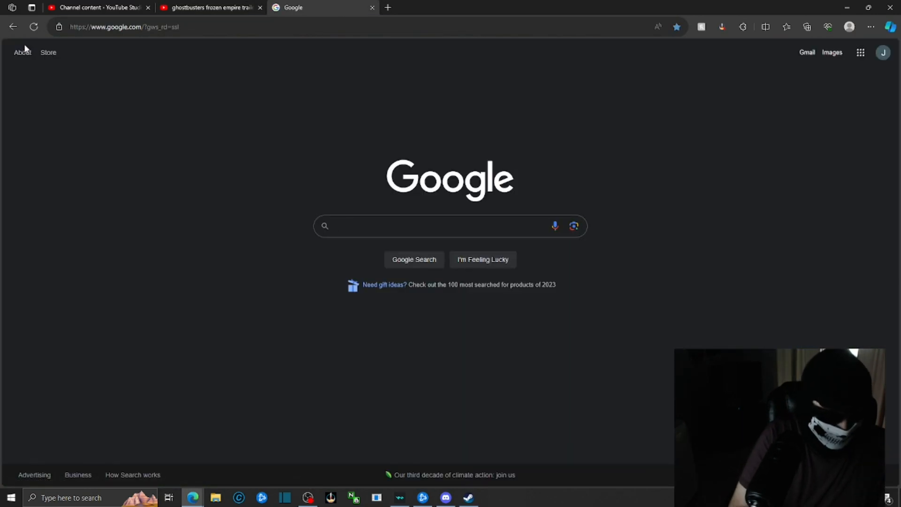
type("ghoster")
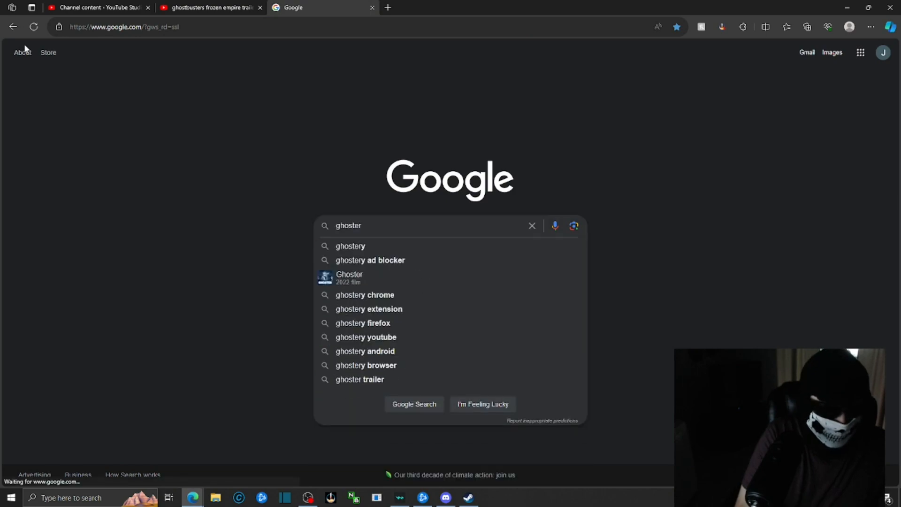
key("Backspace")
type(" busters af")
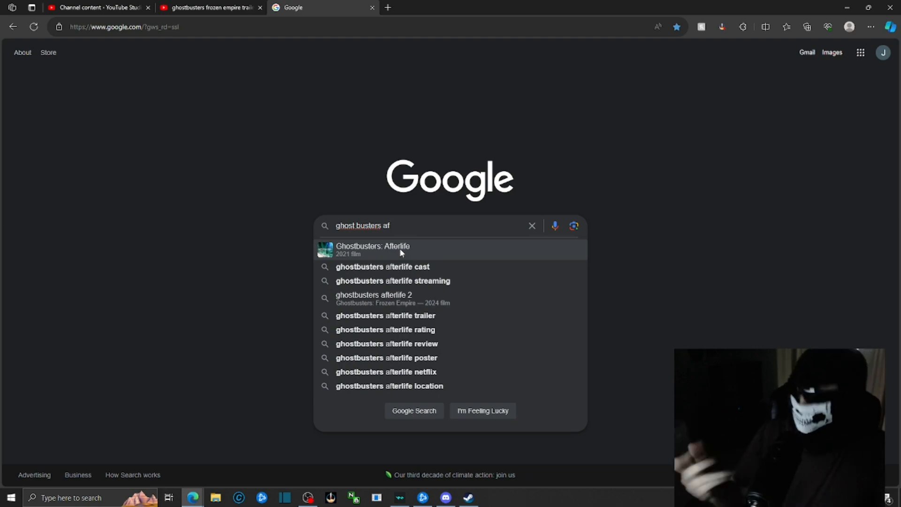
mouse_move(363, 107)
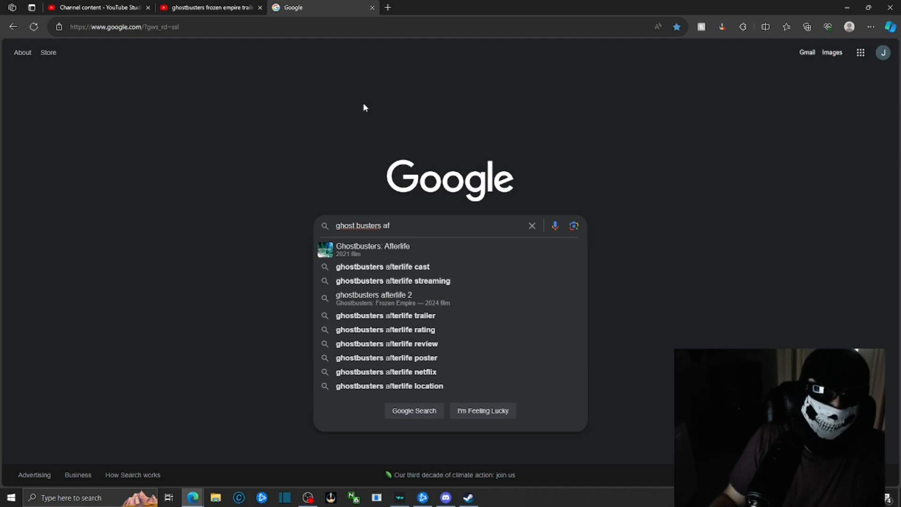
left_click(209, 8)
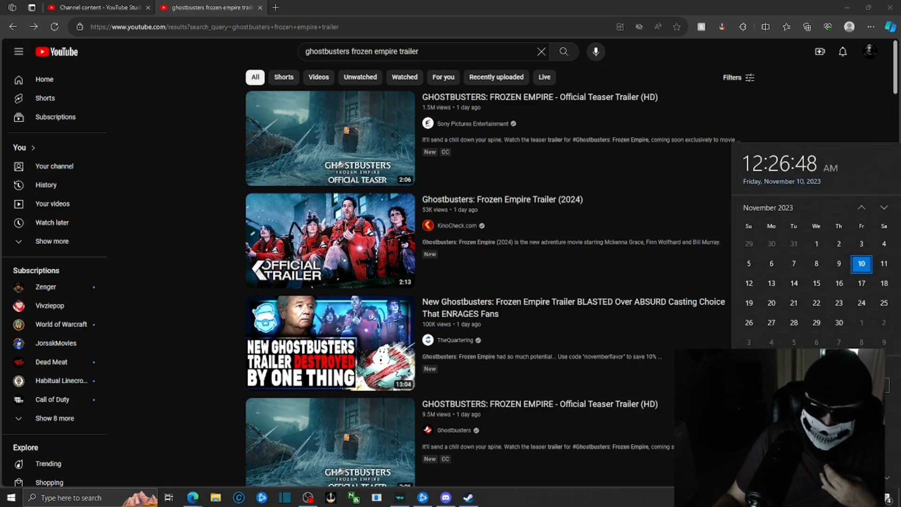
mouse_move(202, 288)
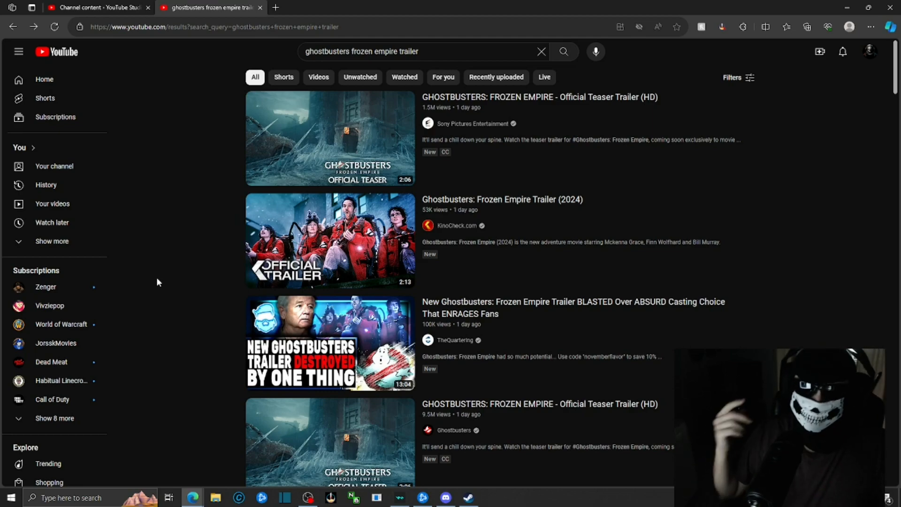
mouse_move(191, 169)
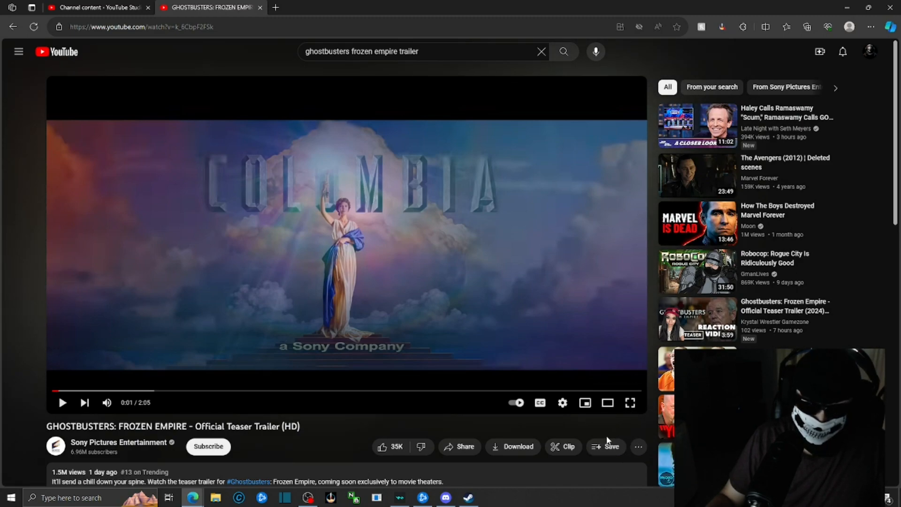
Seek the finished Frozen Empire trailer back to 1:50 and resume playback
left_click(630, 403)
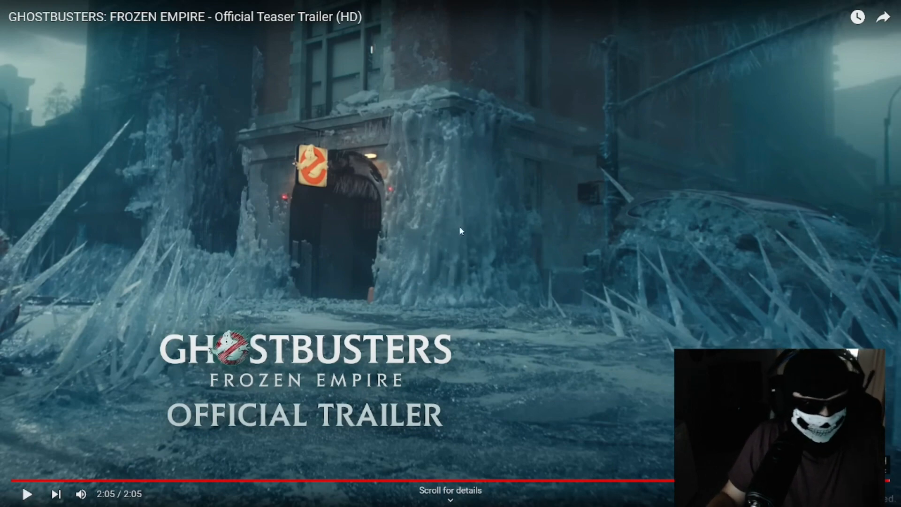
mouse_move(442, 268)
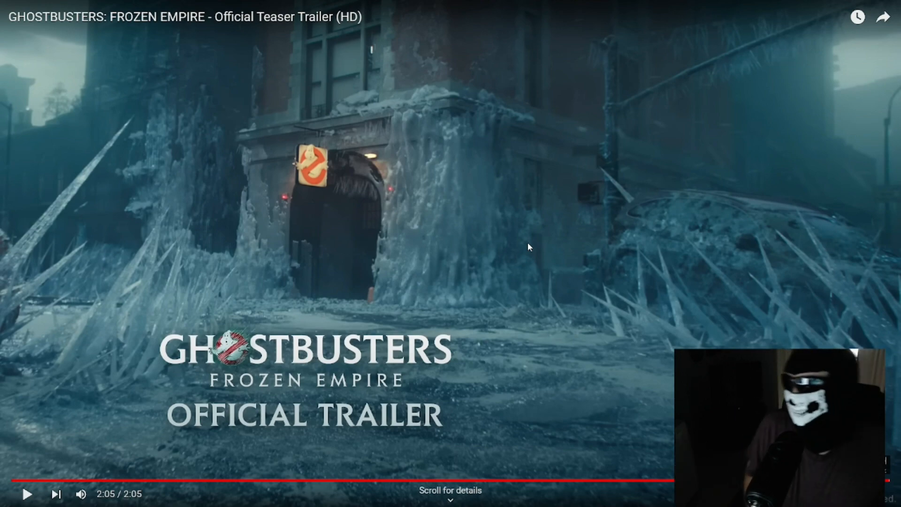
mouse_move(479, 485)
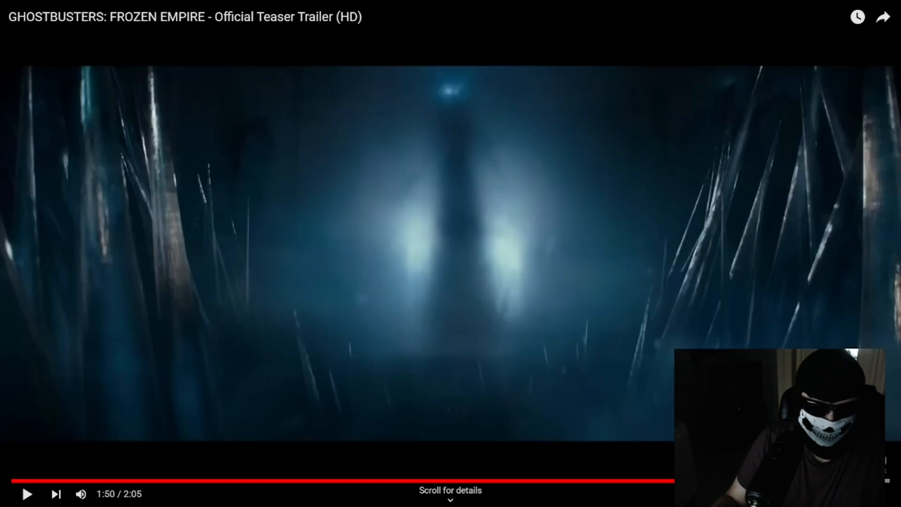
left_click(449, 253)
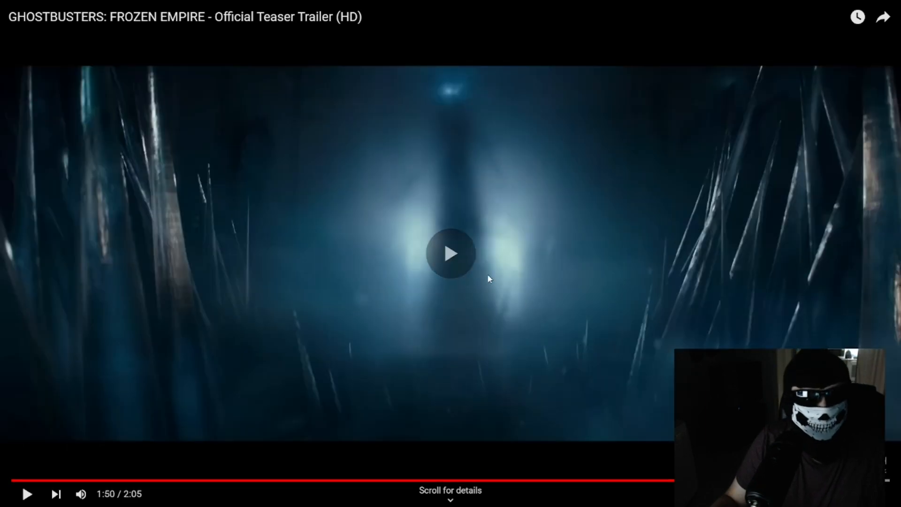
left_click(449, 254)
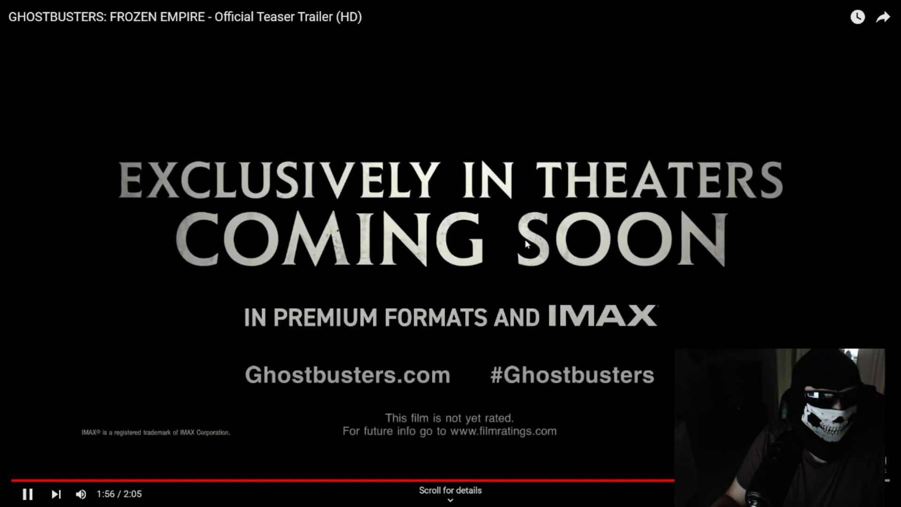
Pause the trailer at 1:55 and return to the watch page with recommendations
left_click(26, 494)
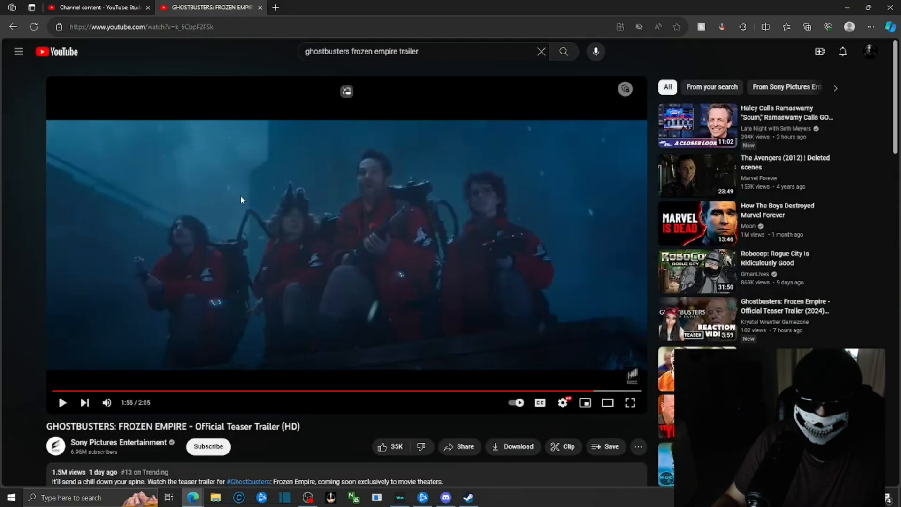
mouse_move(130, 132)
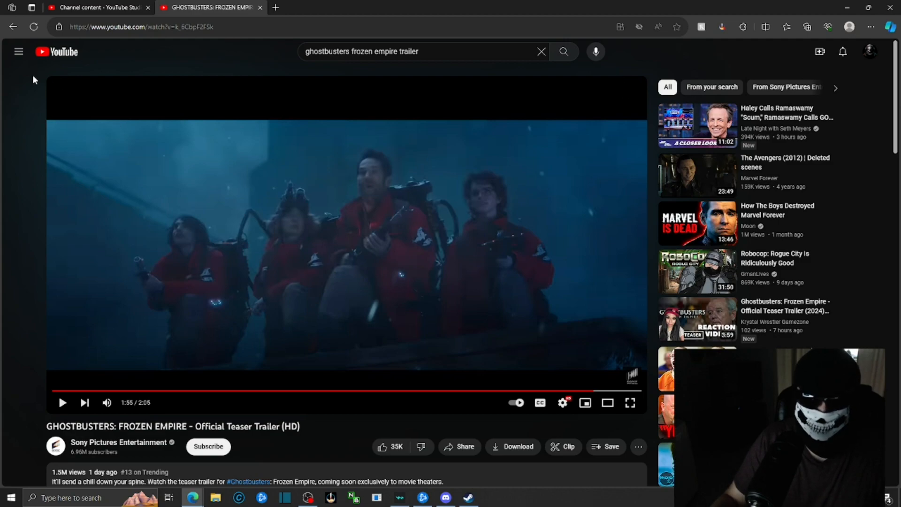
mouse_move(532, 195)
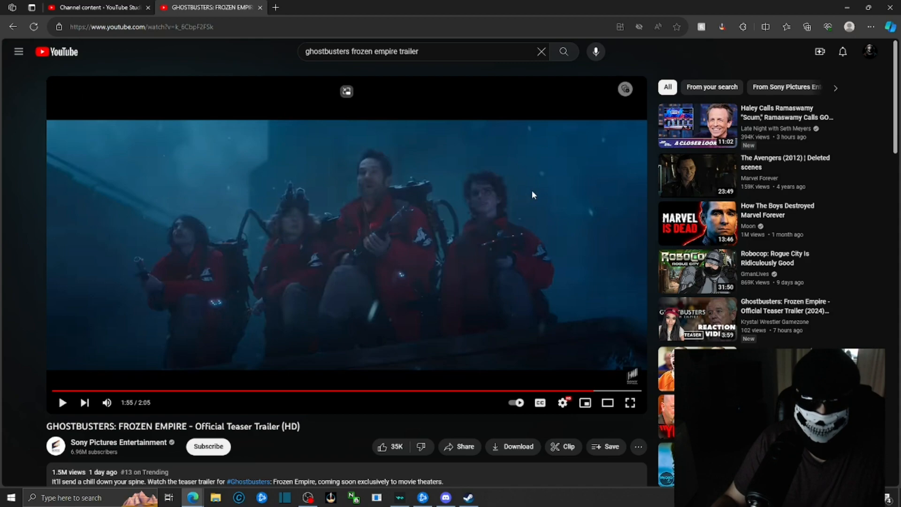
mouse_move(879, 226)
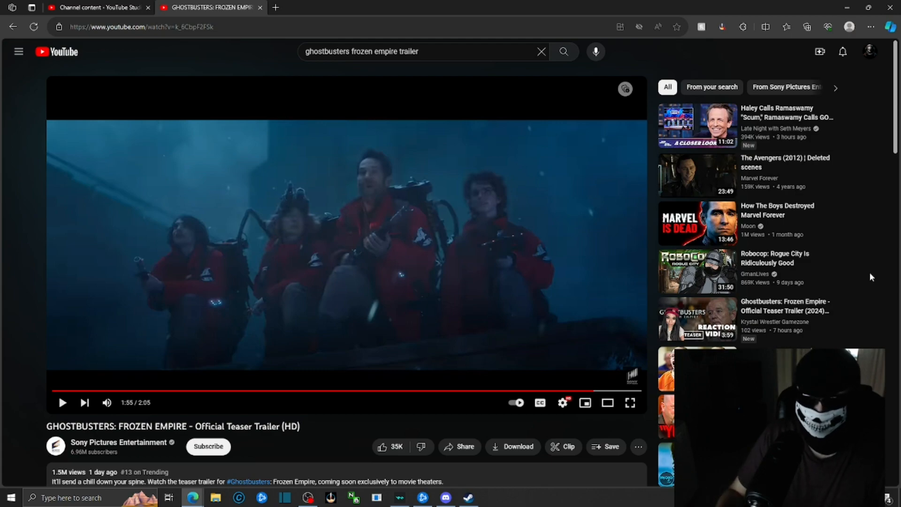
mouse_move(696, 271)
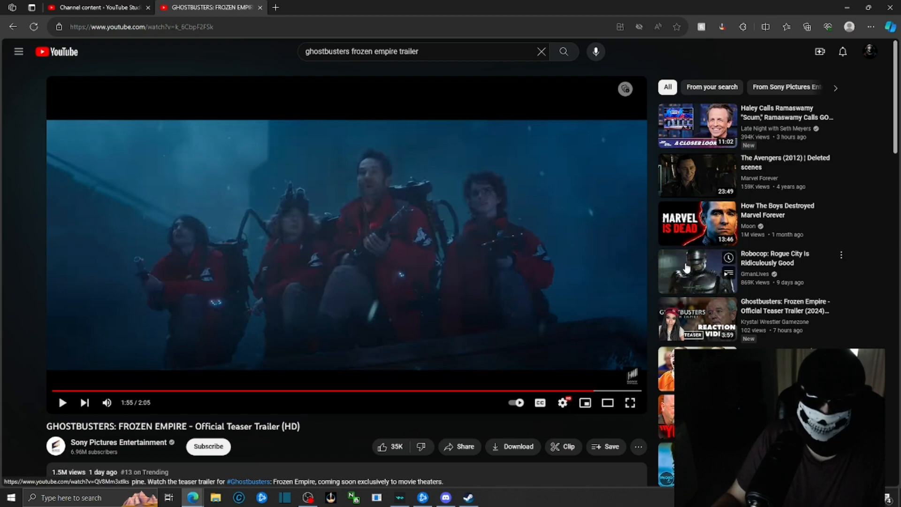